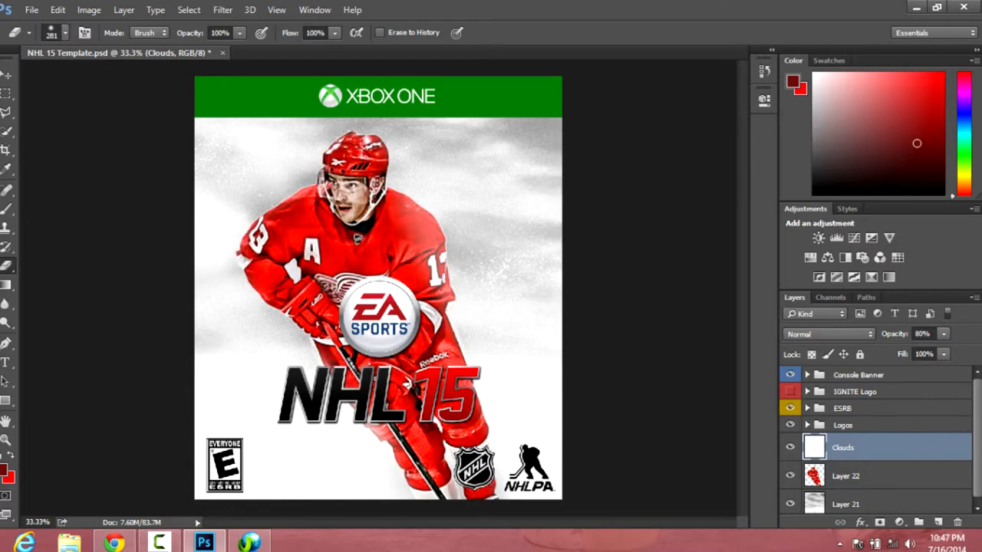
Add a new empty Layer 23 above the red player layer, Layer 22.
click(845, 476)
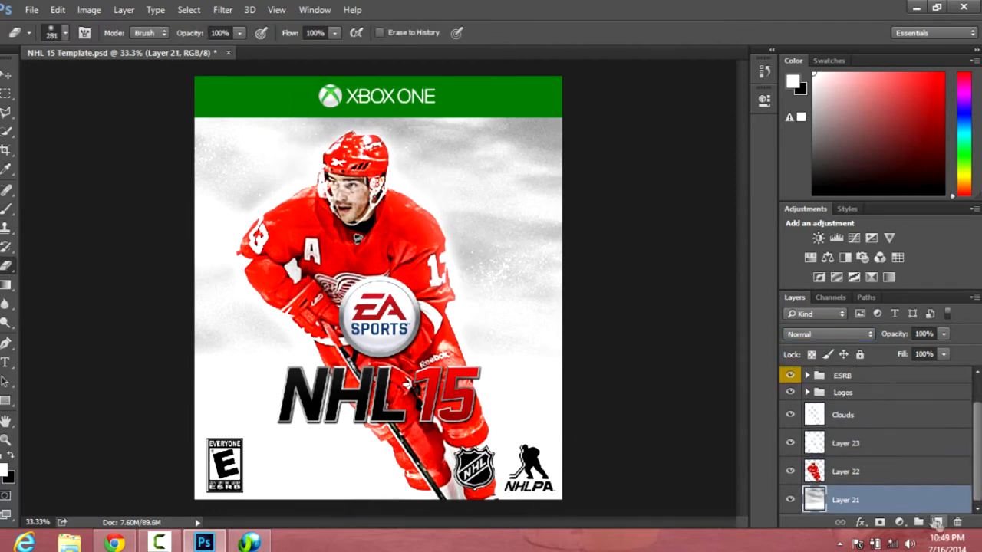
Add Layer 24, set Layer 23 to Overlay, and fill the player shape with dark red.
click(937, 521)
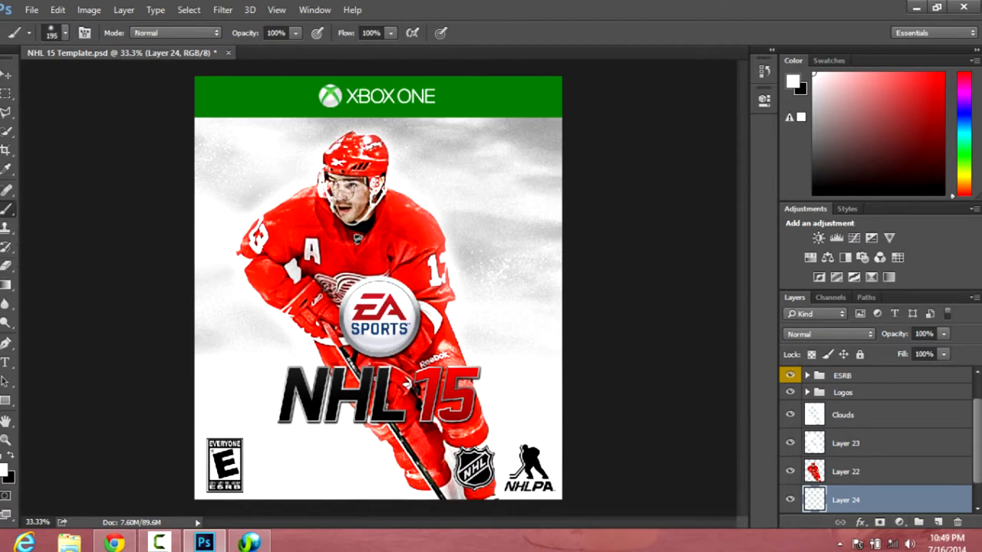
click(845, 442)
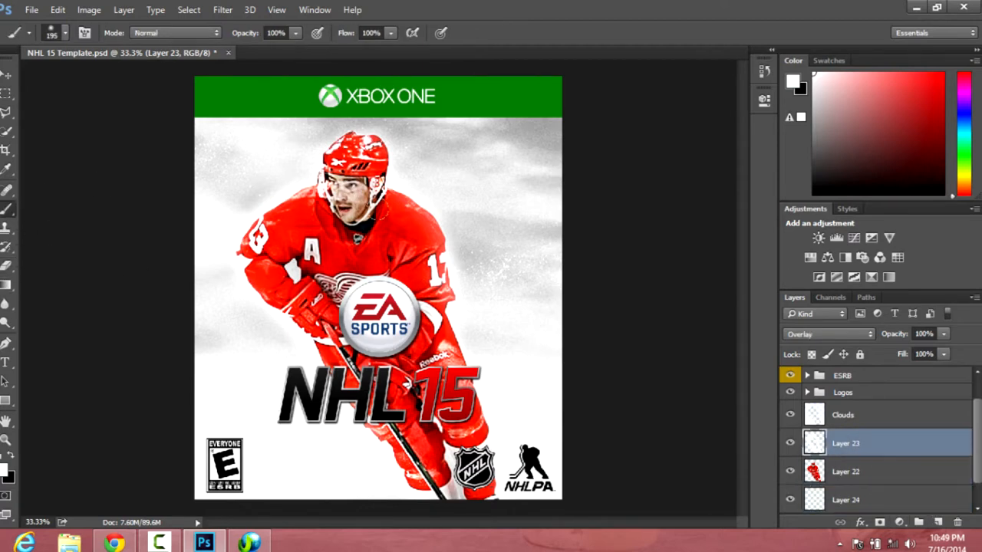
click(846, 500)
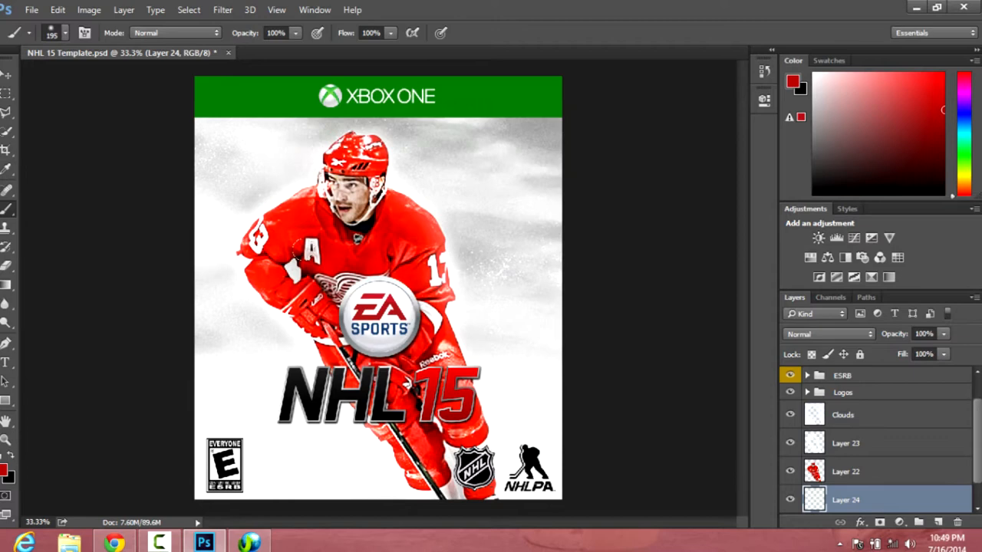
click(844, 441)
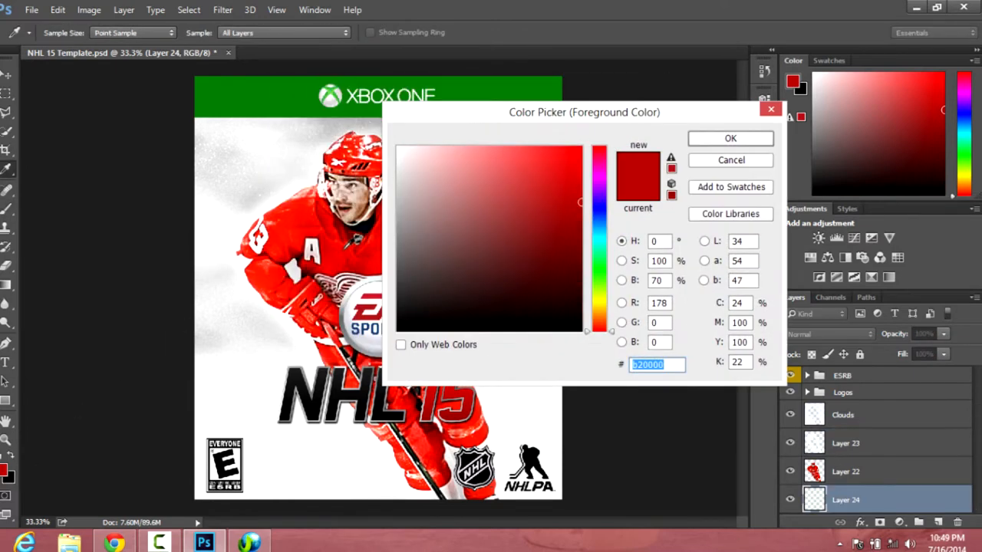
click(730, 138)
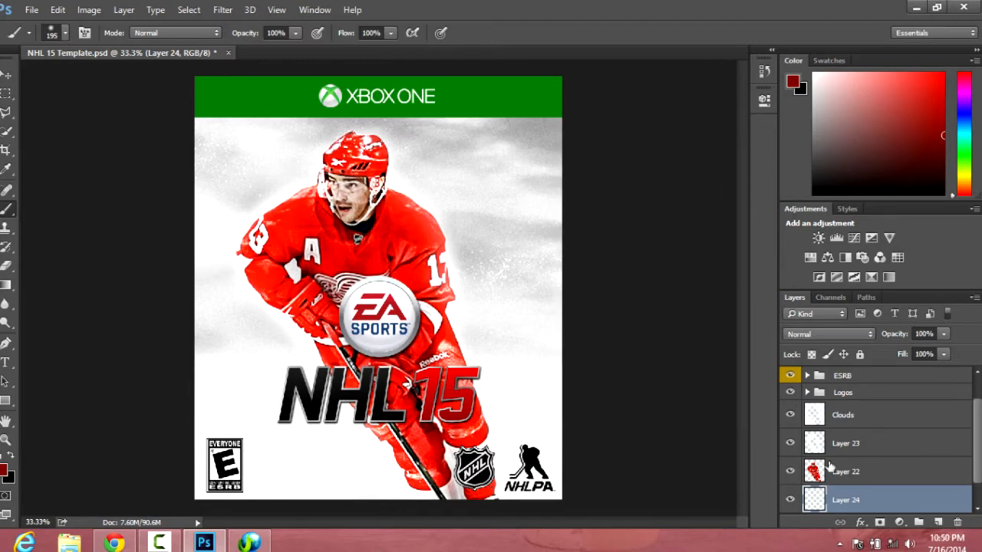
click(867, 442)
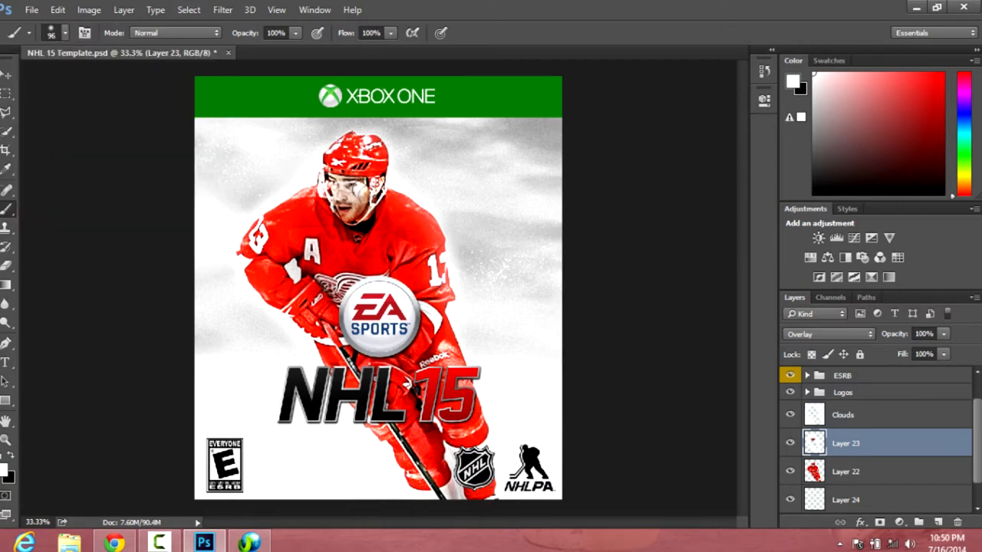
Reset the foreground colour to black and select Layer 21 at the bottom of the stack.
click(795, 83)
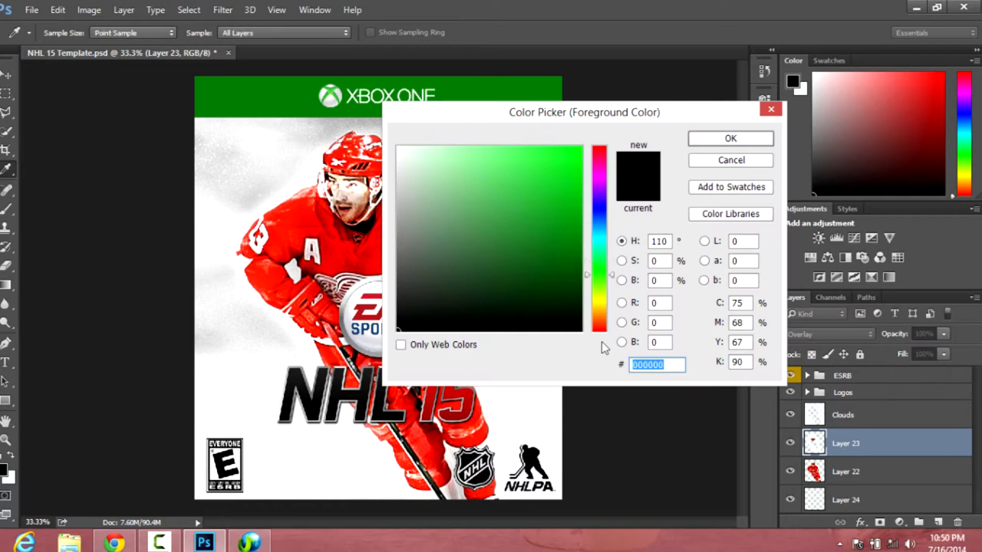
click(730, 138)
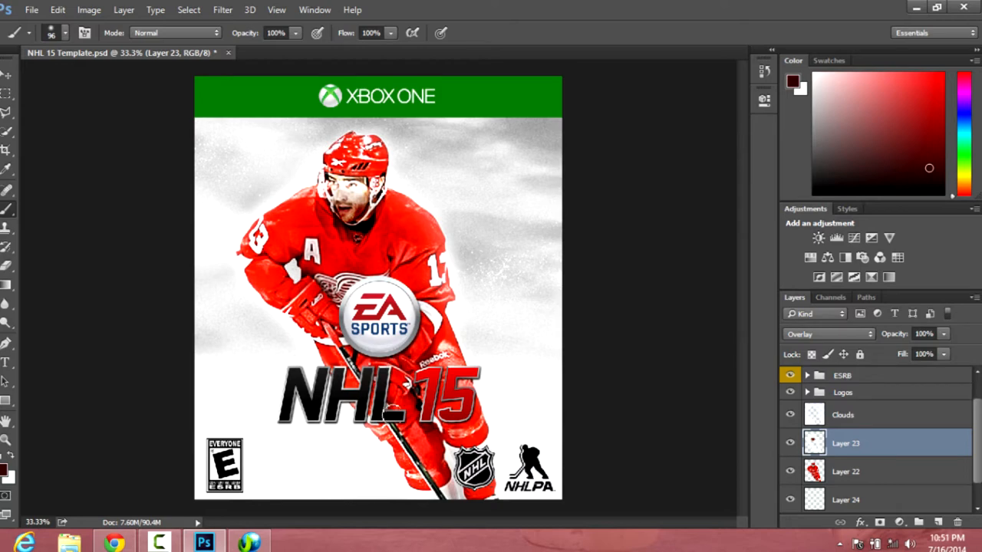
click(845, 500)
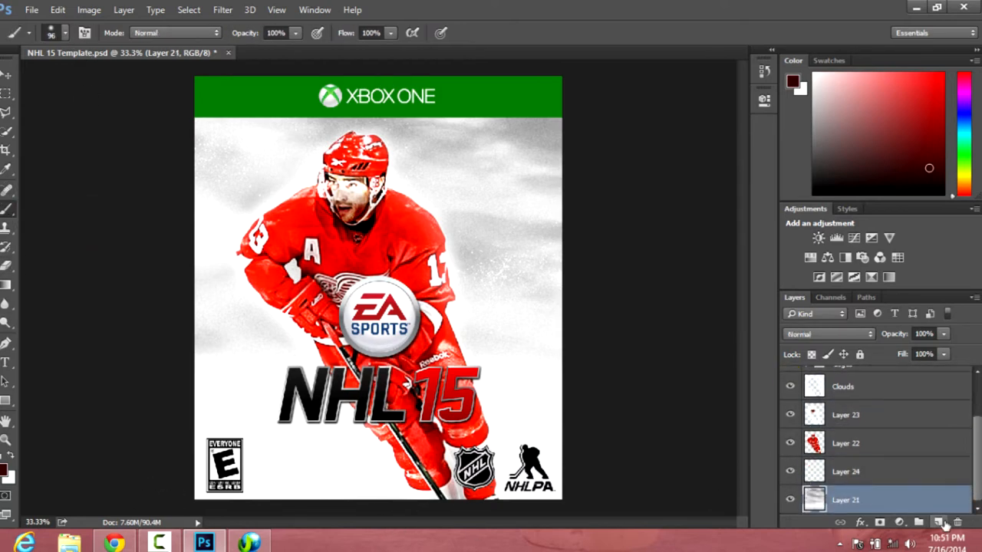
Bring in the arena JPG, desaturate it with Hue/Saturation and scale it to fill the background.
click(31, 9)
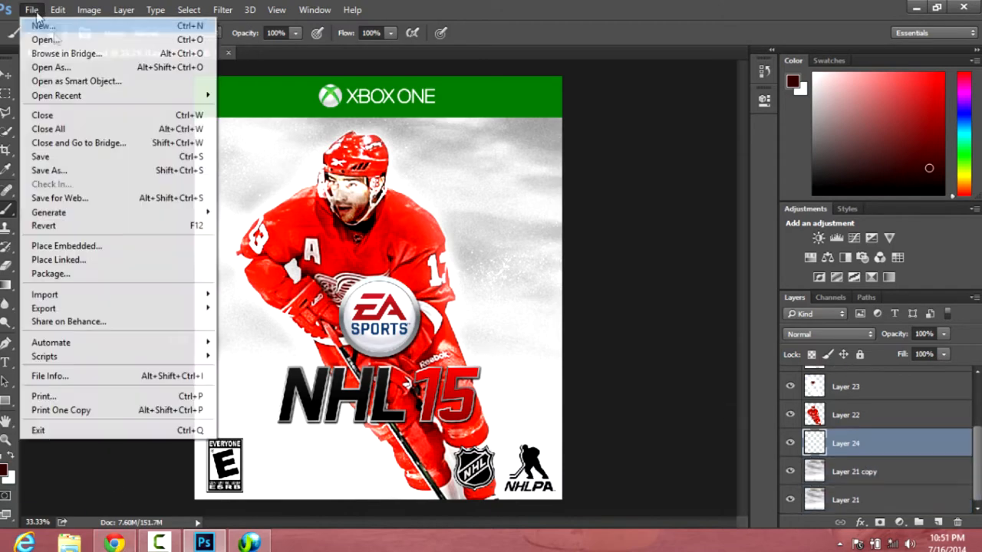
click(42, 40)
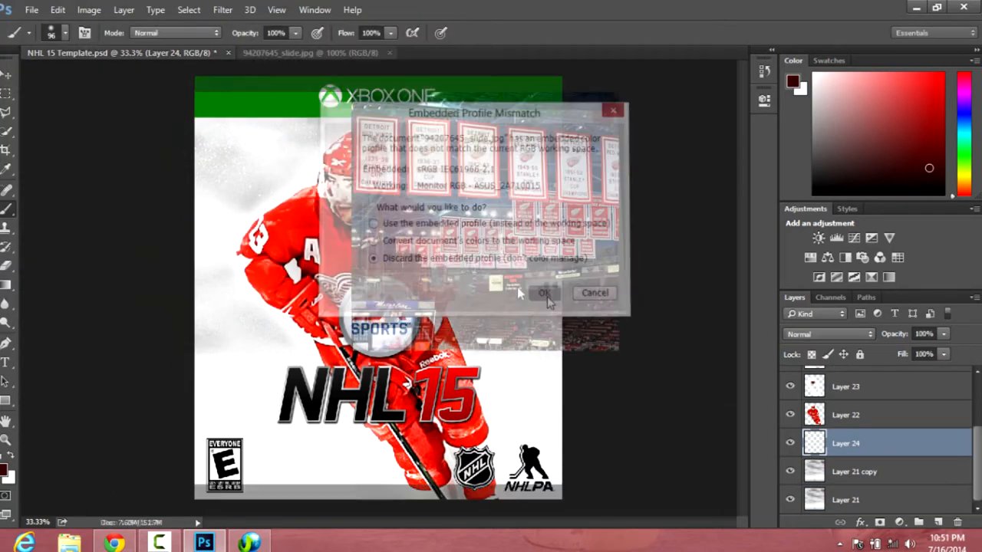
click(546, 292)
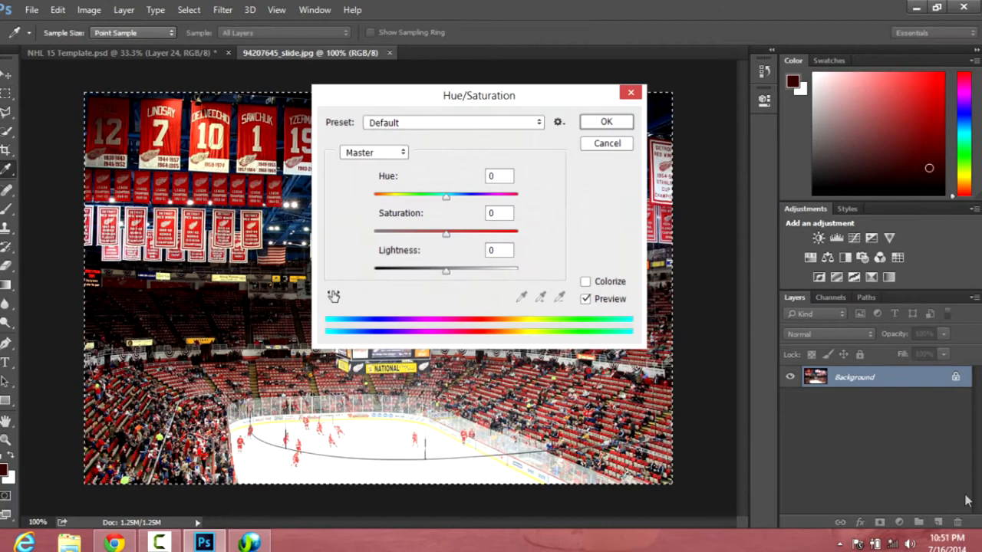
click(605, 121)
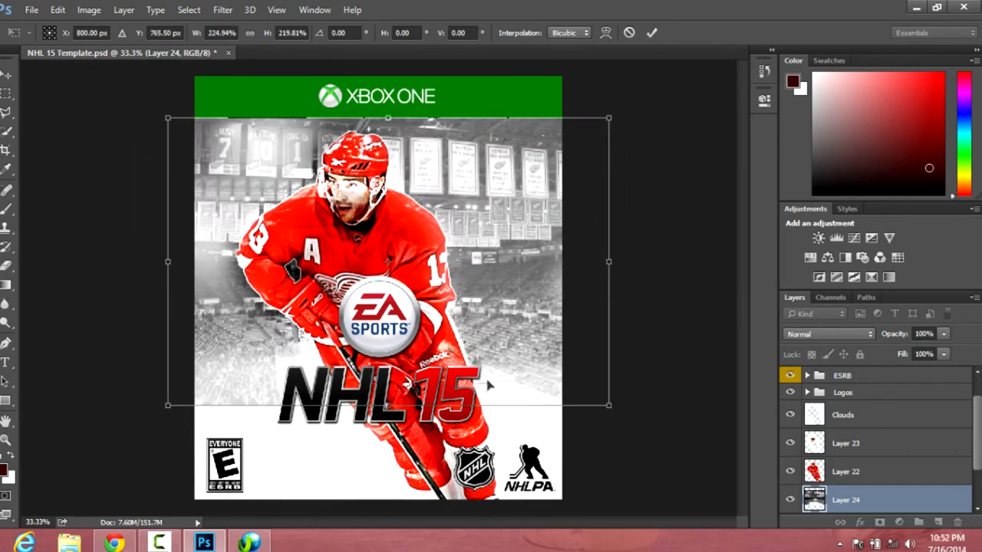
drag(387, 405, 386, 349)
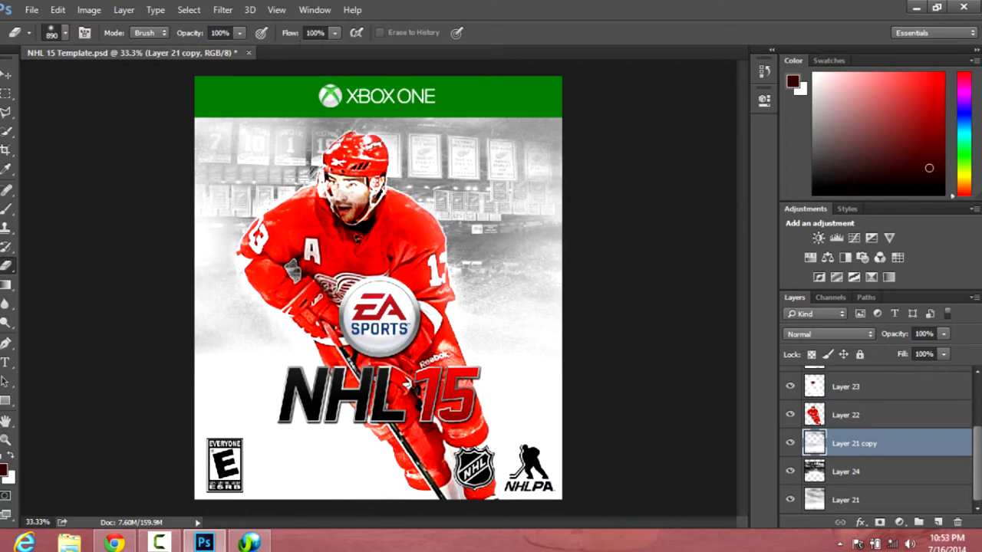
mouse_move(871, 466)
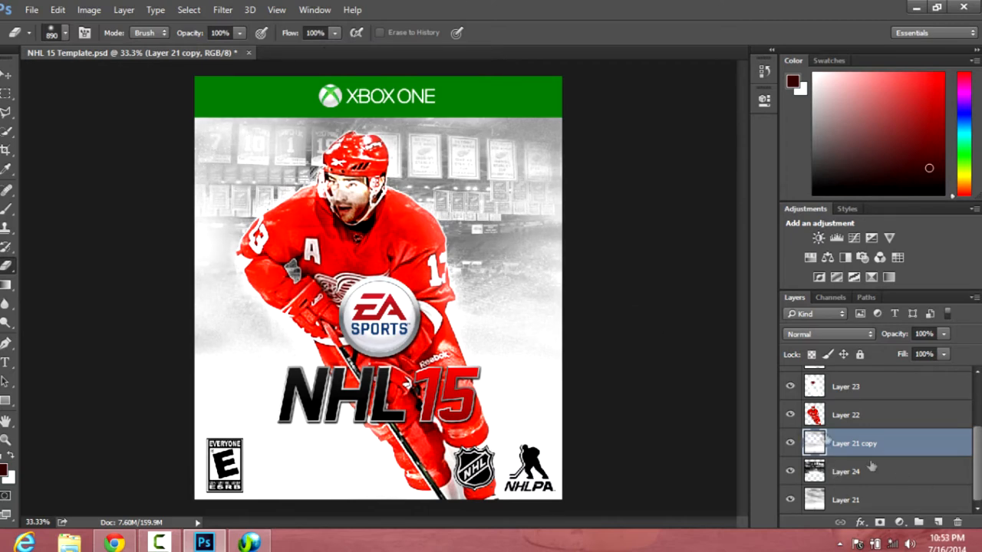
Set the red glow Layer 25 to Overlay blending and switch to the Type tool.
click(75, 33)
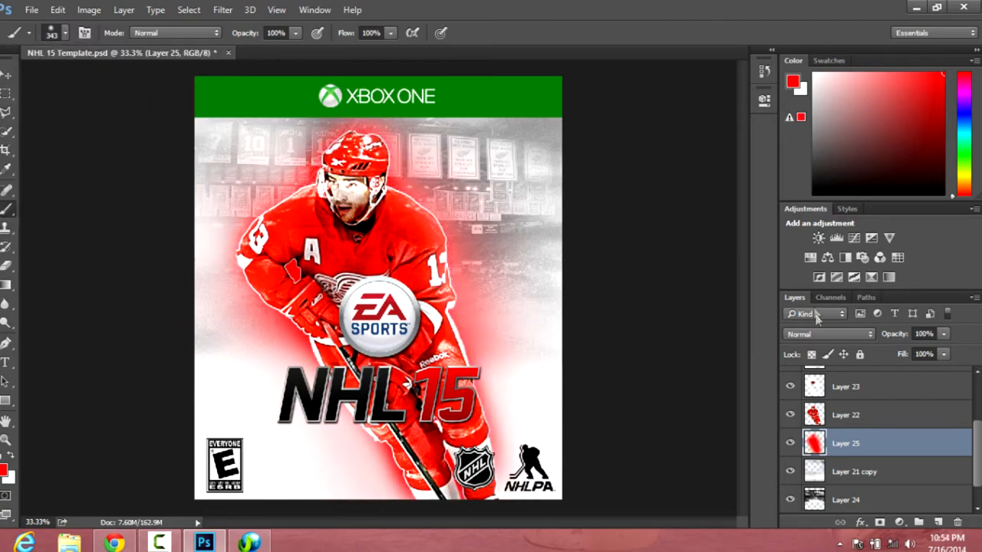
click(829, 334)
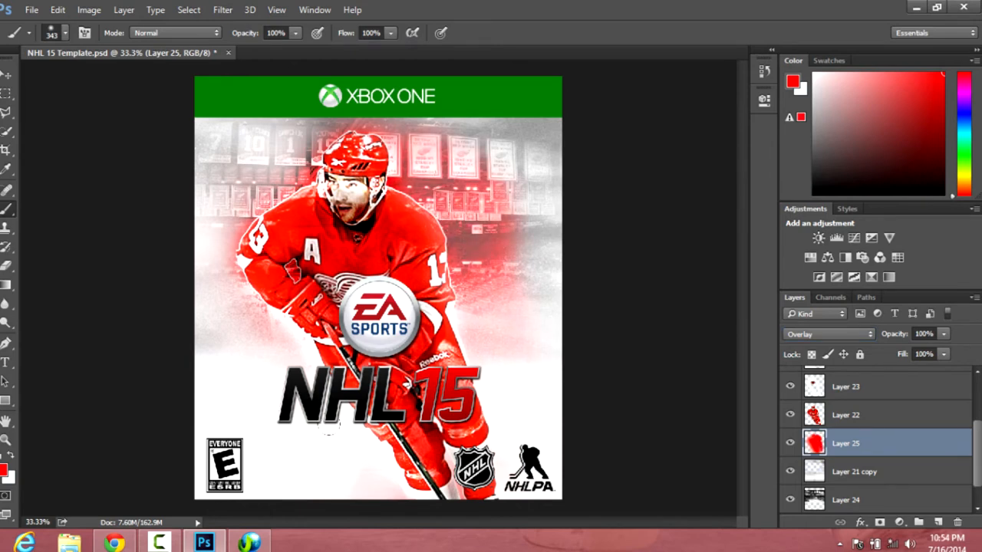
click(114, 541)
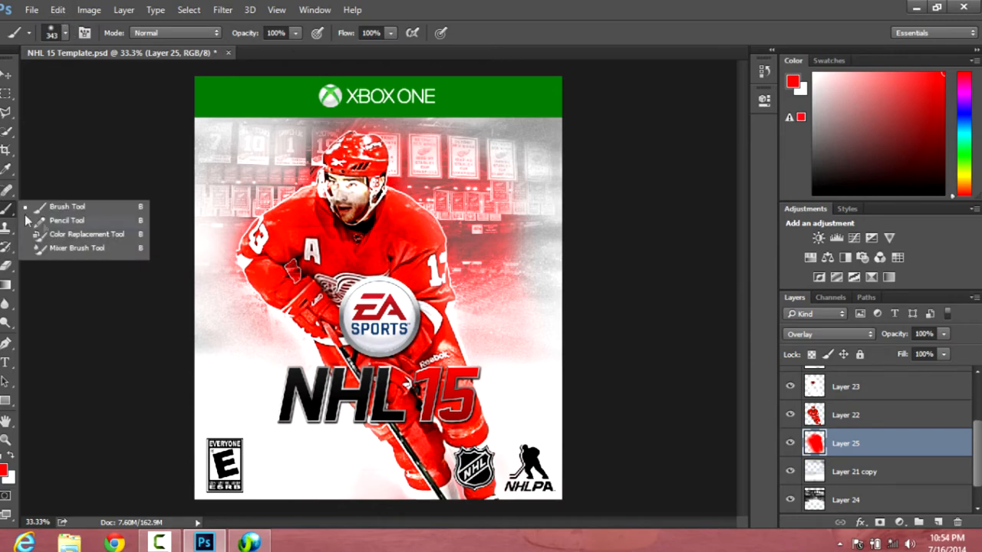
click(9, 362)
text(ronne Gfx Contest)
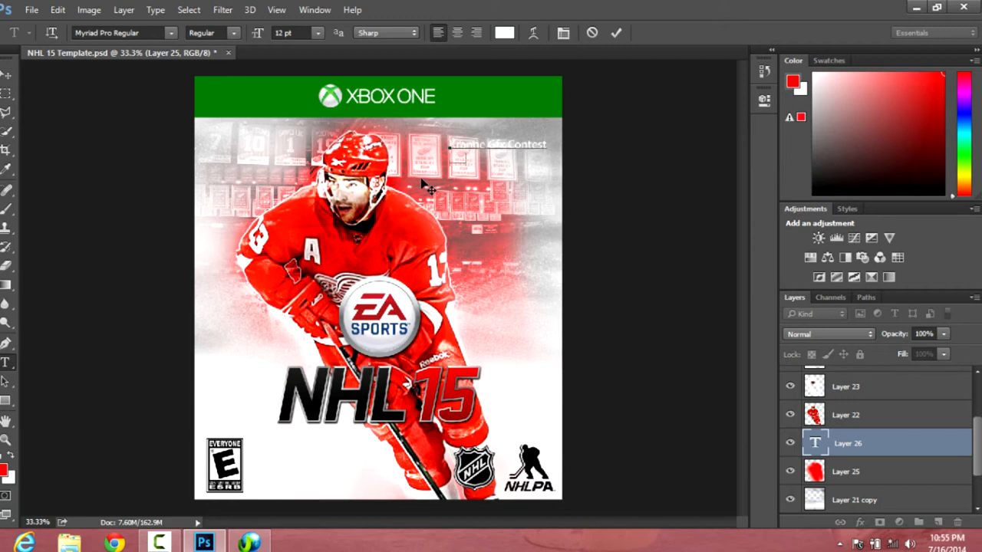
Set the credit text colour to red #d70000 and choose a different font.
click(504, 32)
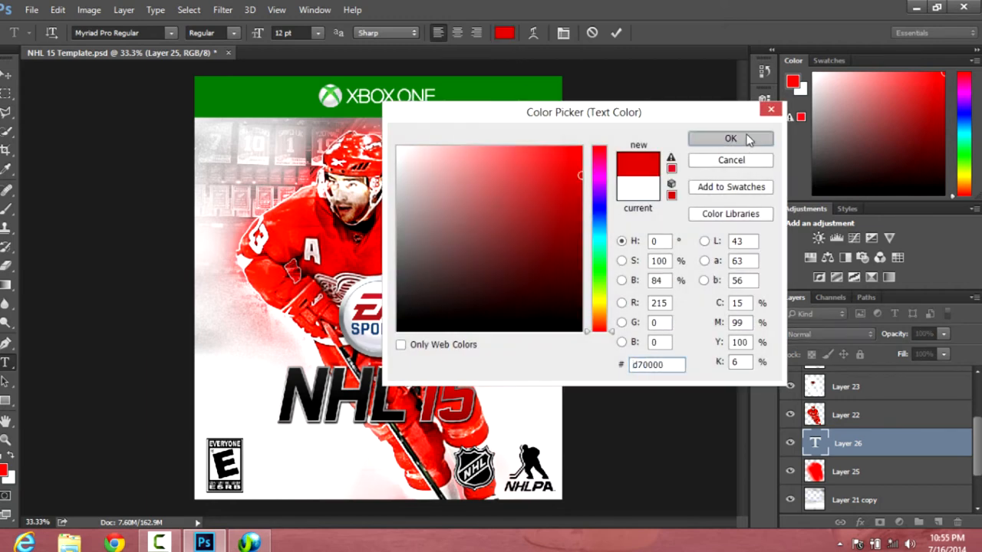
click(730, 138)
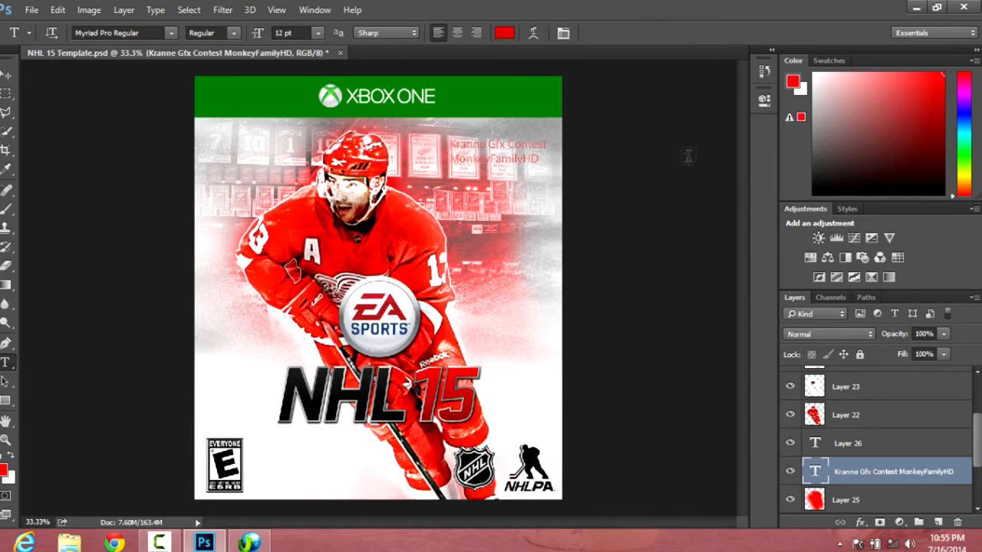
mouse_move(184, 48)
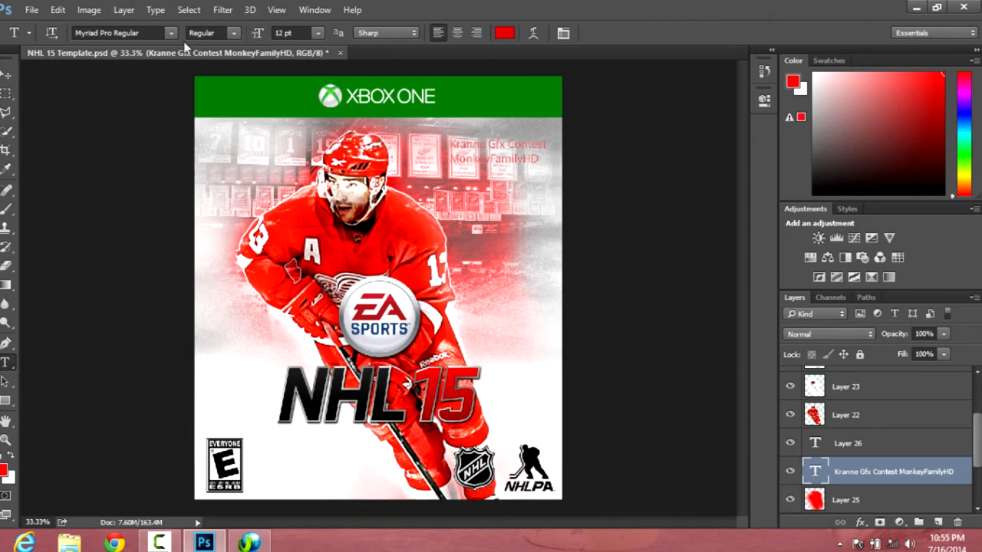
double_click(497, 152)
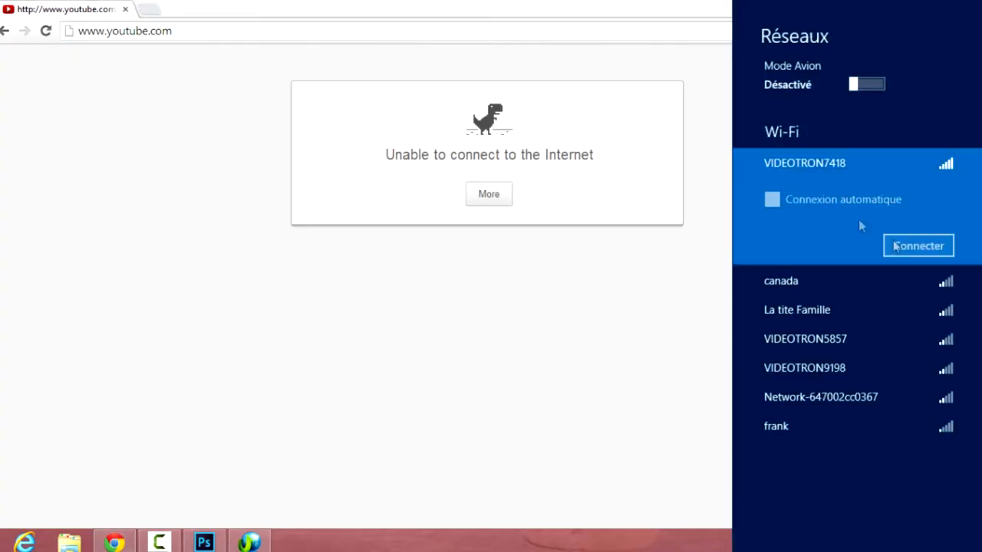
Connect to the Wi-Fi network and reload the YouTube error page in Chrome.
click(917, 246)
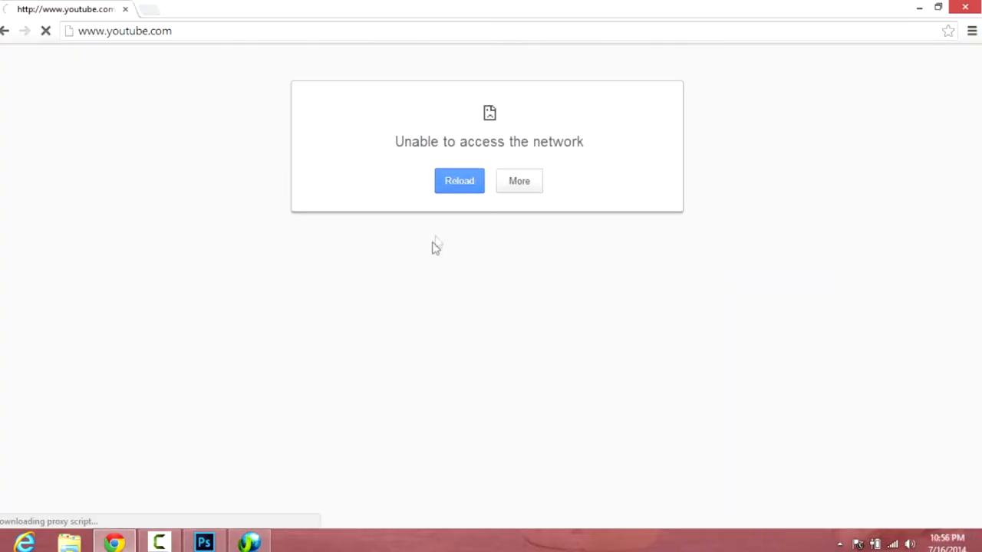
click(458, 181)
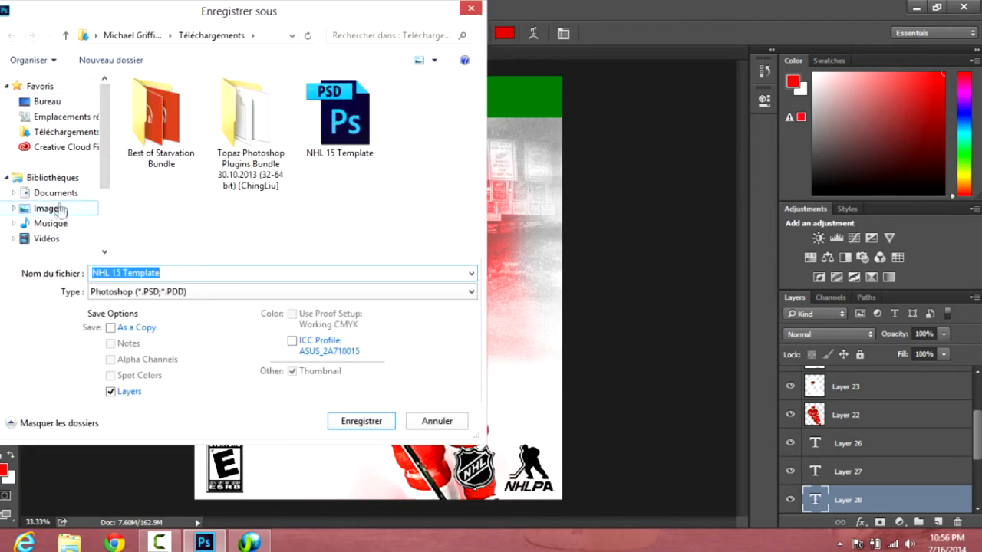
Save NHL 15 Template as a layered PSD and type the credit 'krannegfx'.
click(49, 209)
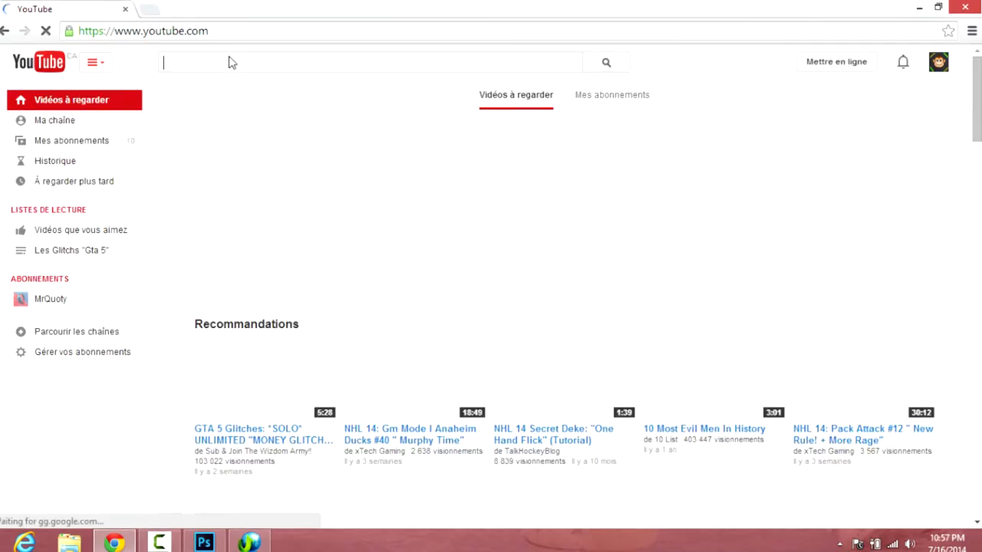
text(krannegfx)
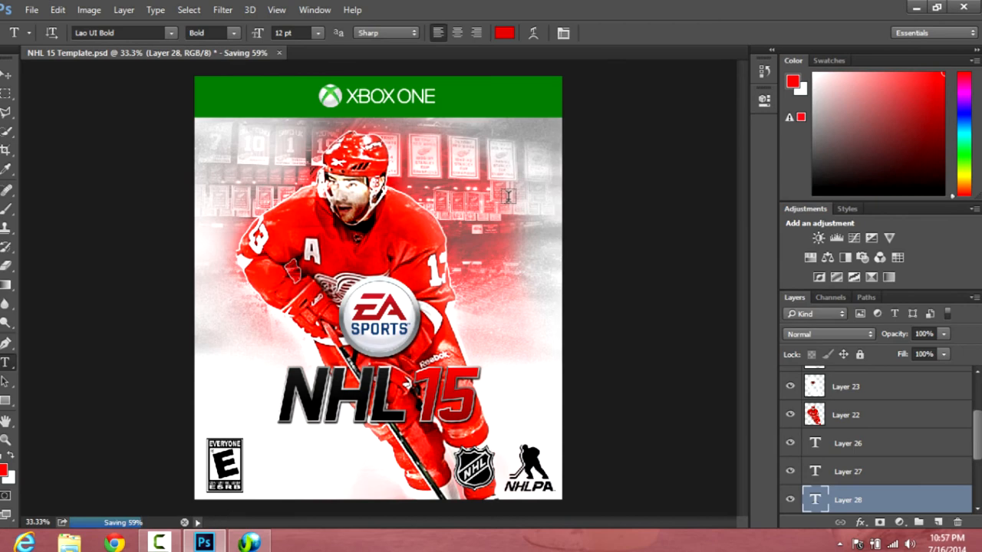
mouse_move(664, 345)
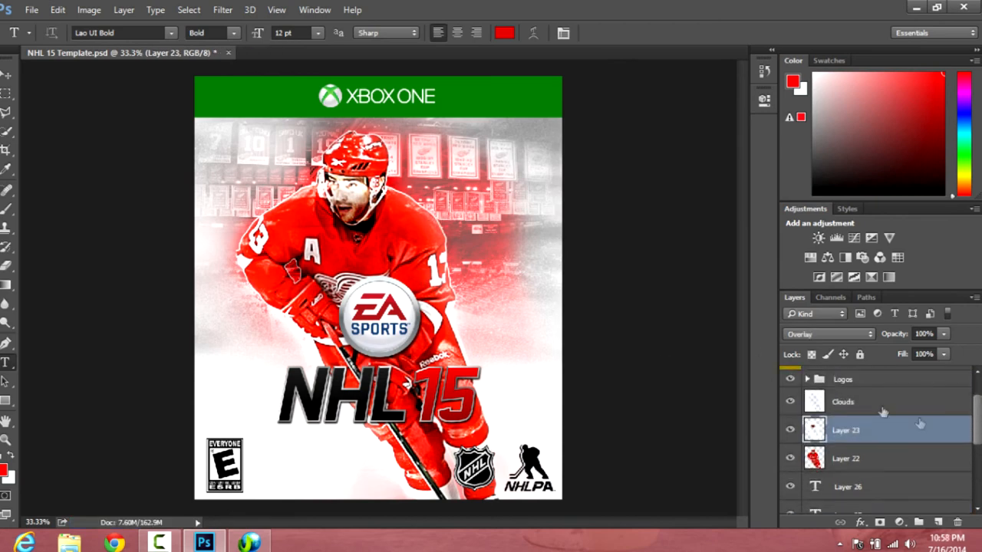
Set Layer 24 to Overlay and save the cover as PNG in Images, replacing the old file.
click(825, 334)
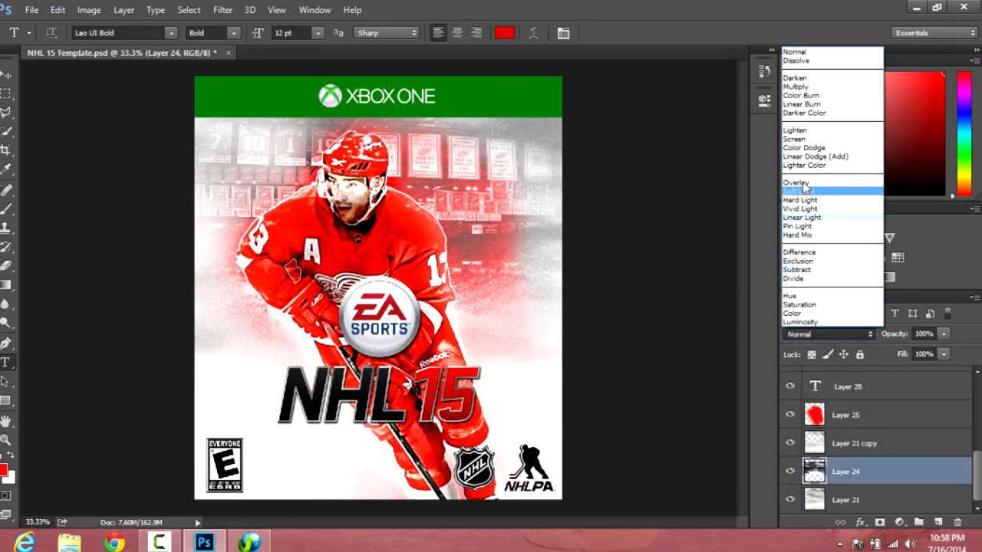
click(796, 182)
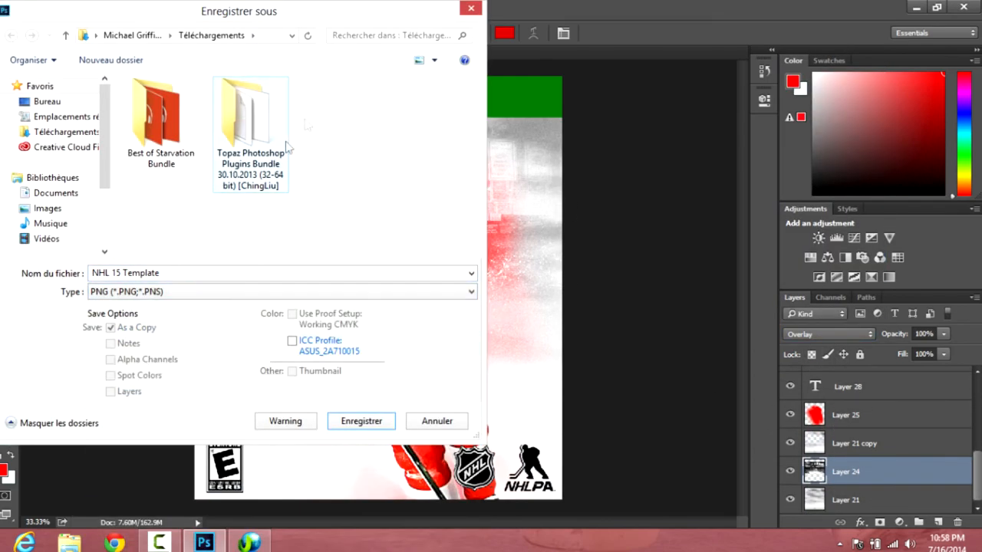
click(360, 420)
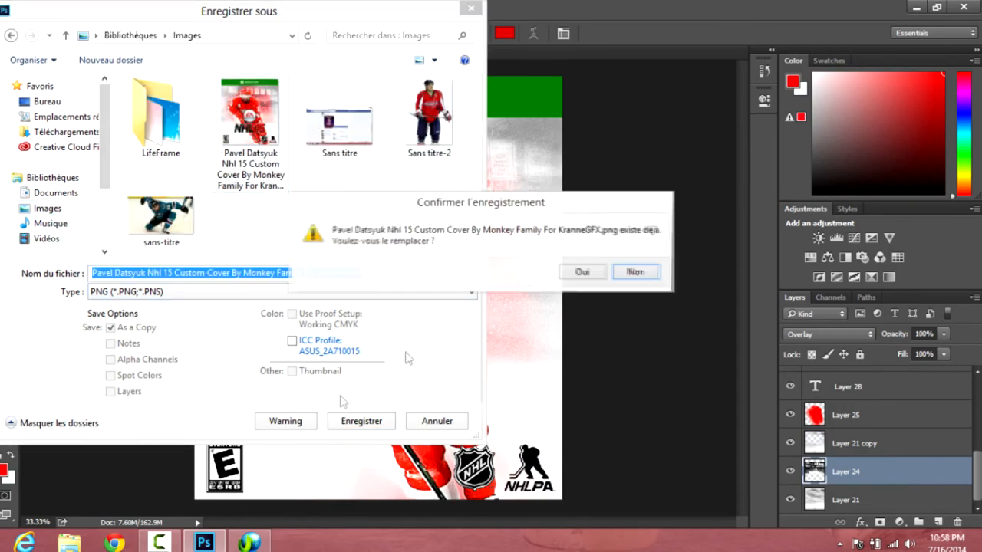
click(583, 272)
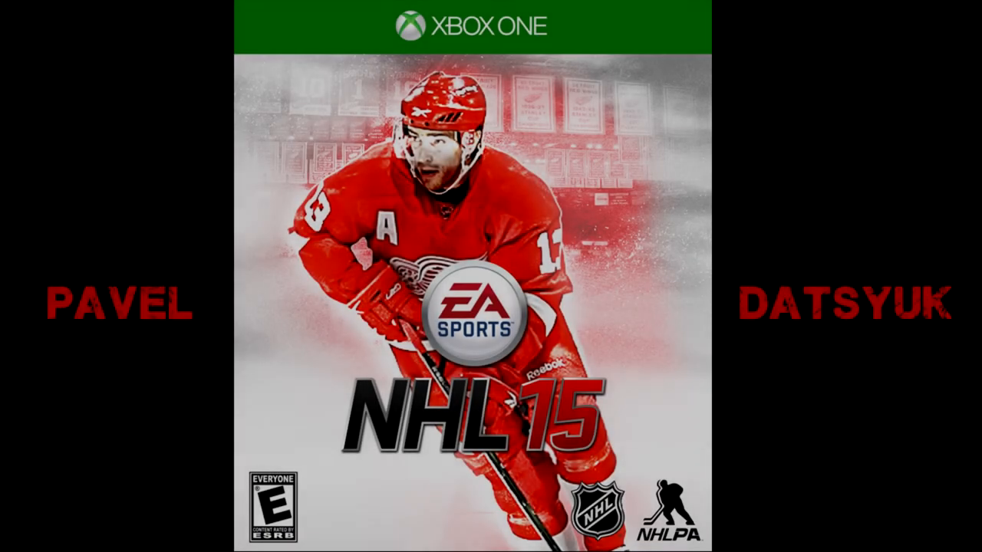